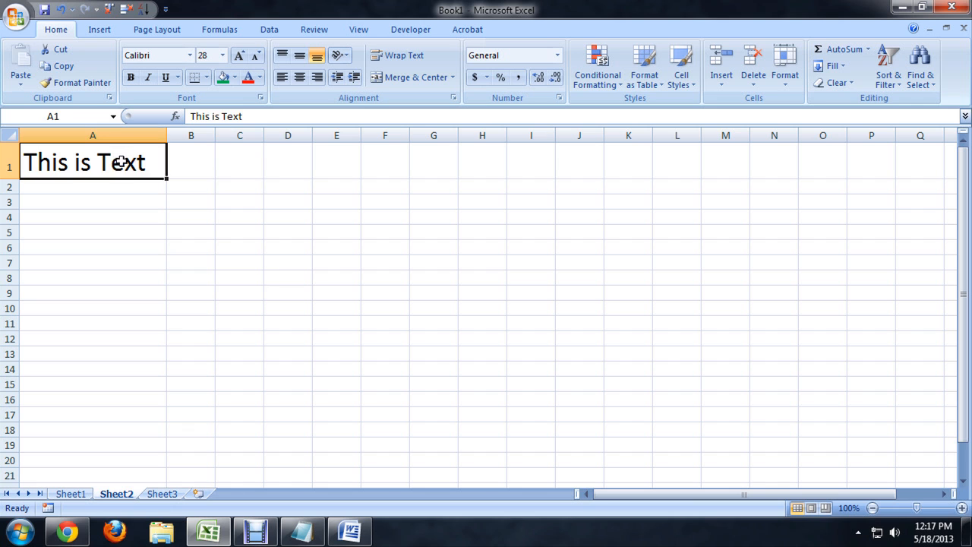
Copy the cell holding "This is Text" to the clipboard
left_click(64, 65)
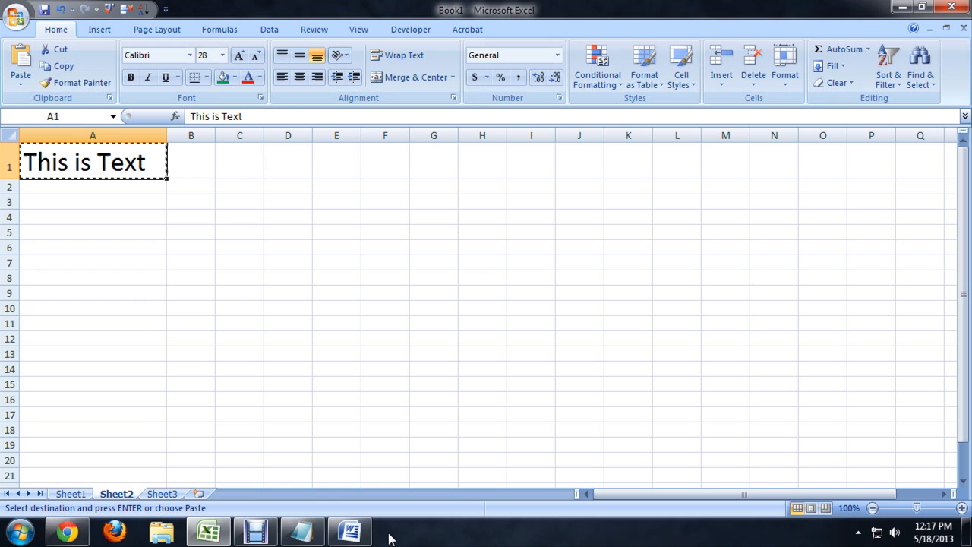
Switch to the Word document and paste "This is Text" from Excel
left_click(349, 531)
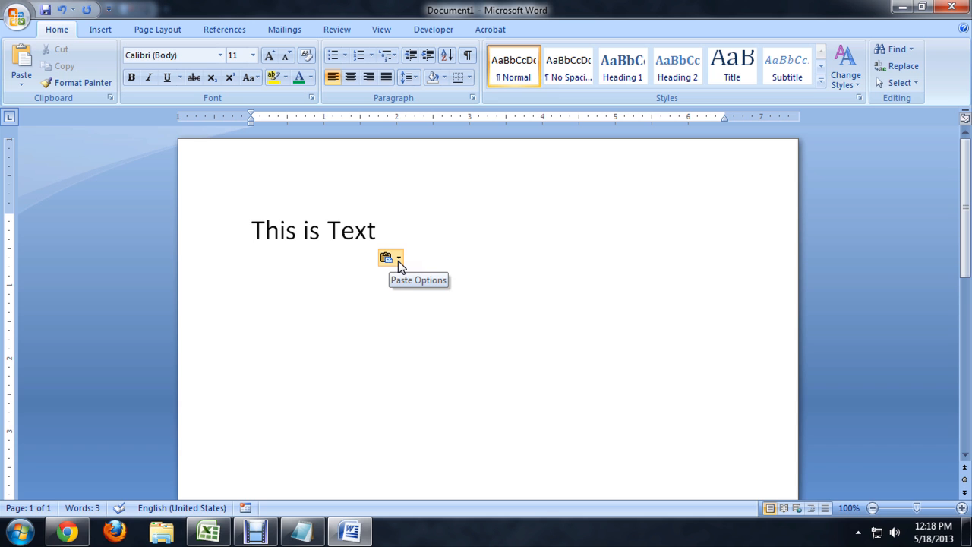
Choose Keep Text Only in Paste Options so the paste takes normal formatting
left_click(398, 257)
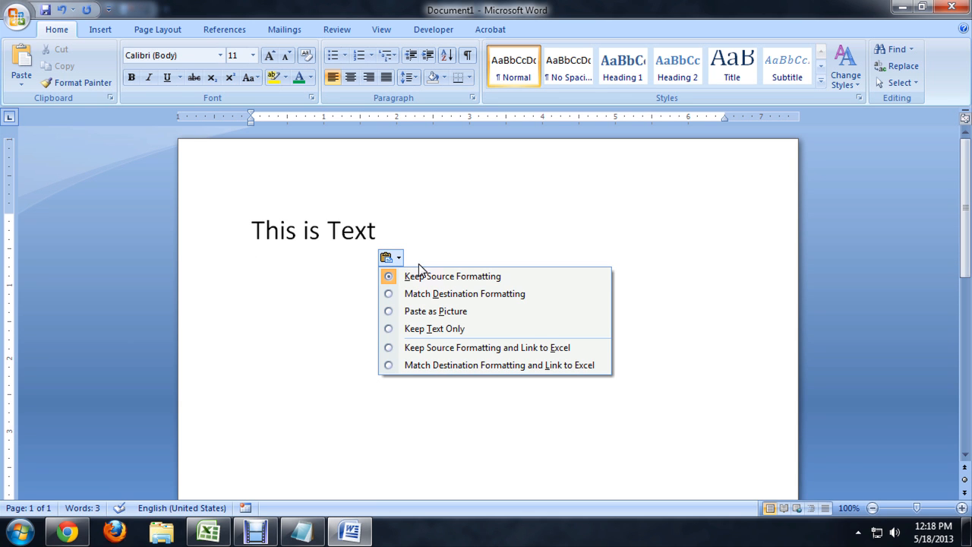
mouse_move(453, 277)
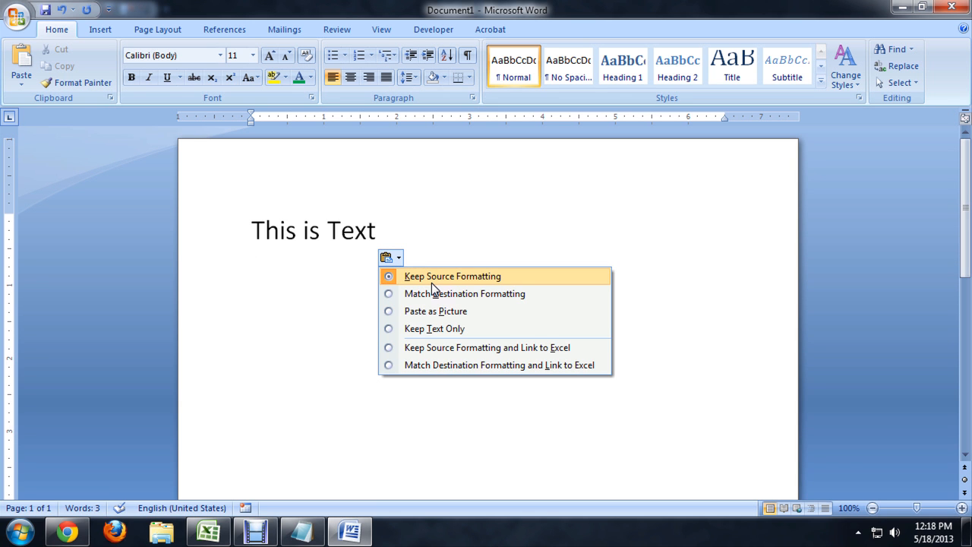
mouse_move(465, 294)
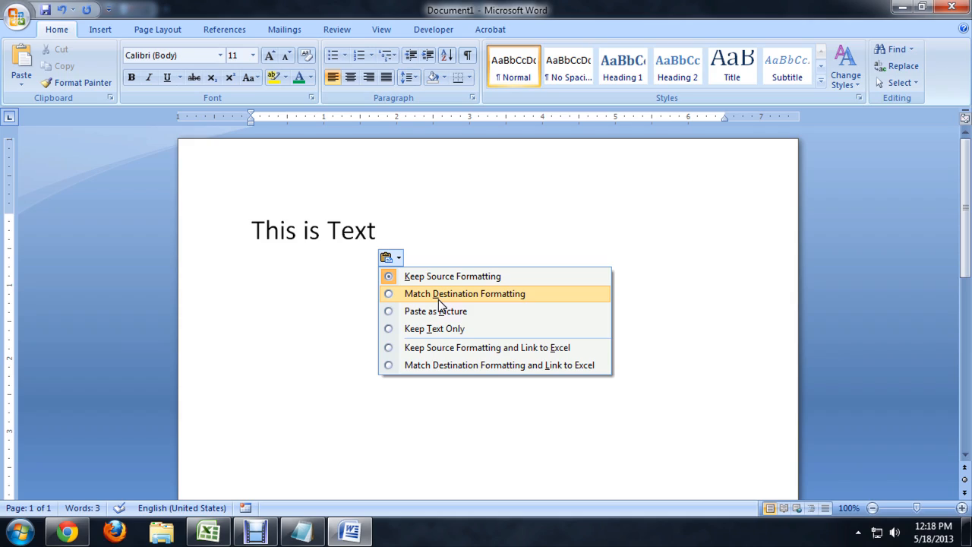
mouse_move(438, 298)
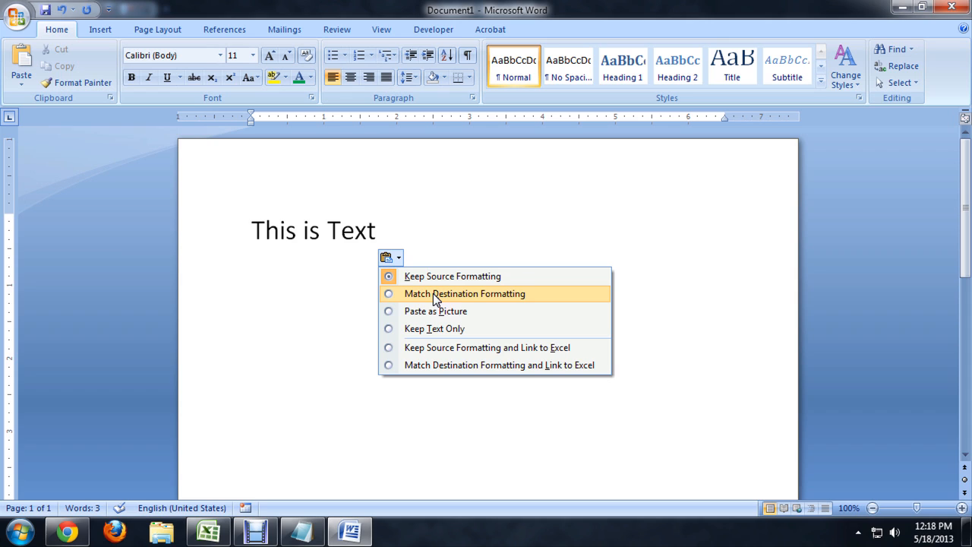
mouse_move(454, 298)
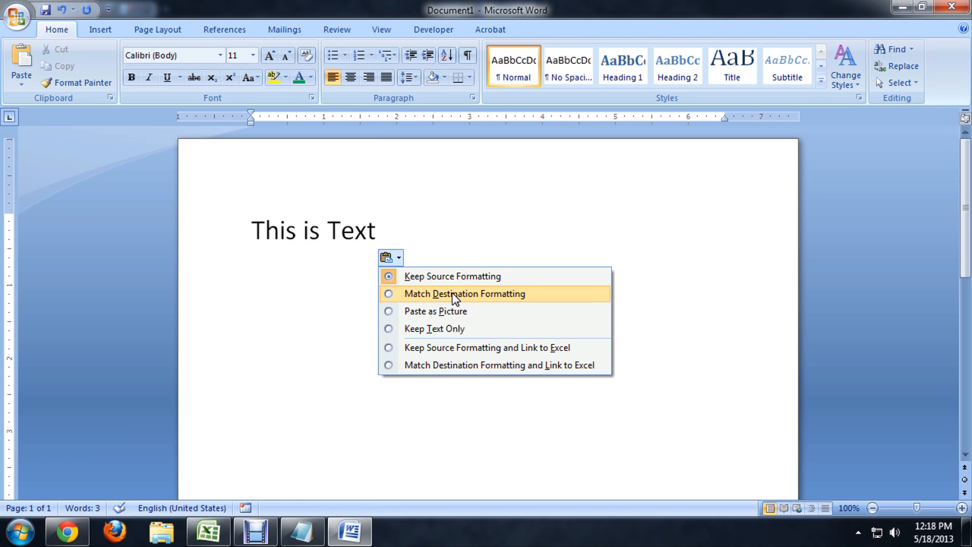
mouse_move(435, 328)
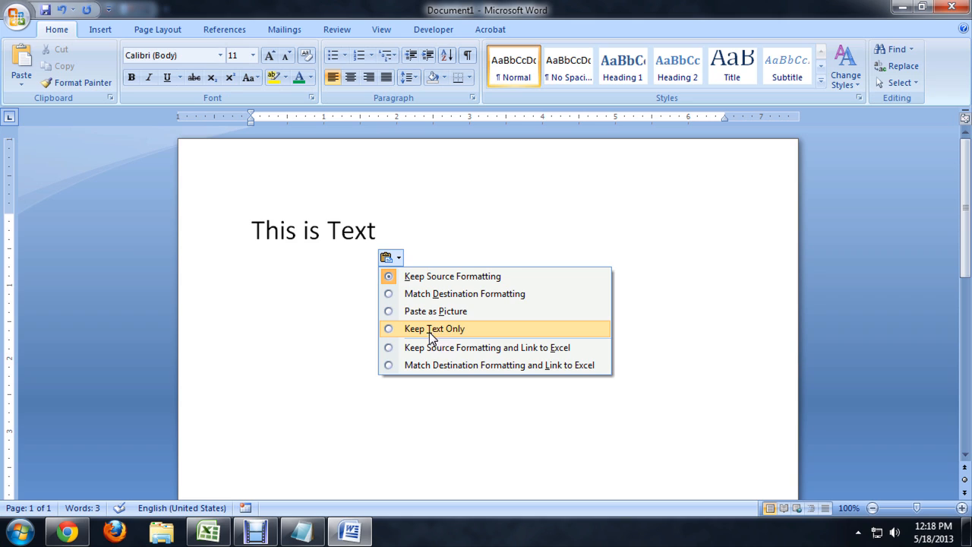
left_click(435, 328)
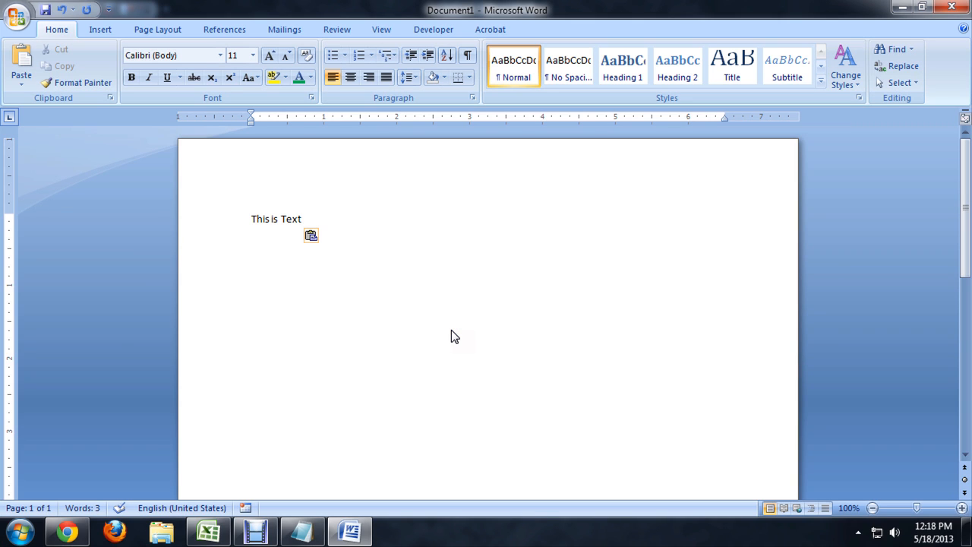